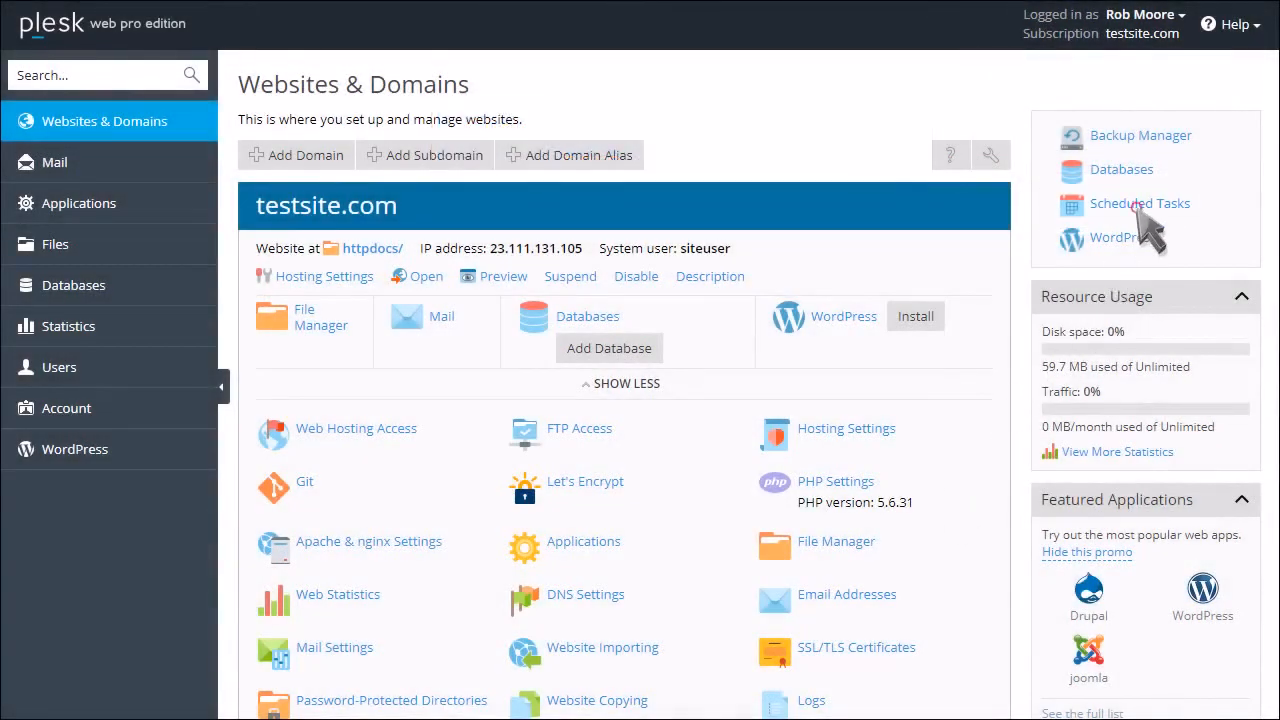
Go to the Scheduled Tasks page for testsite.com from Websites & Domains.
click(1140, 204)
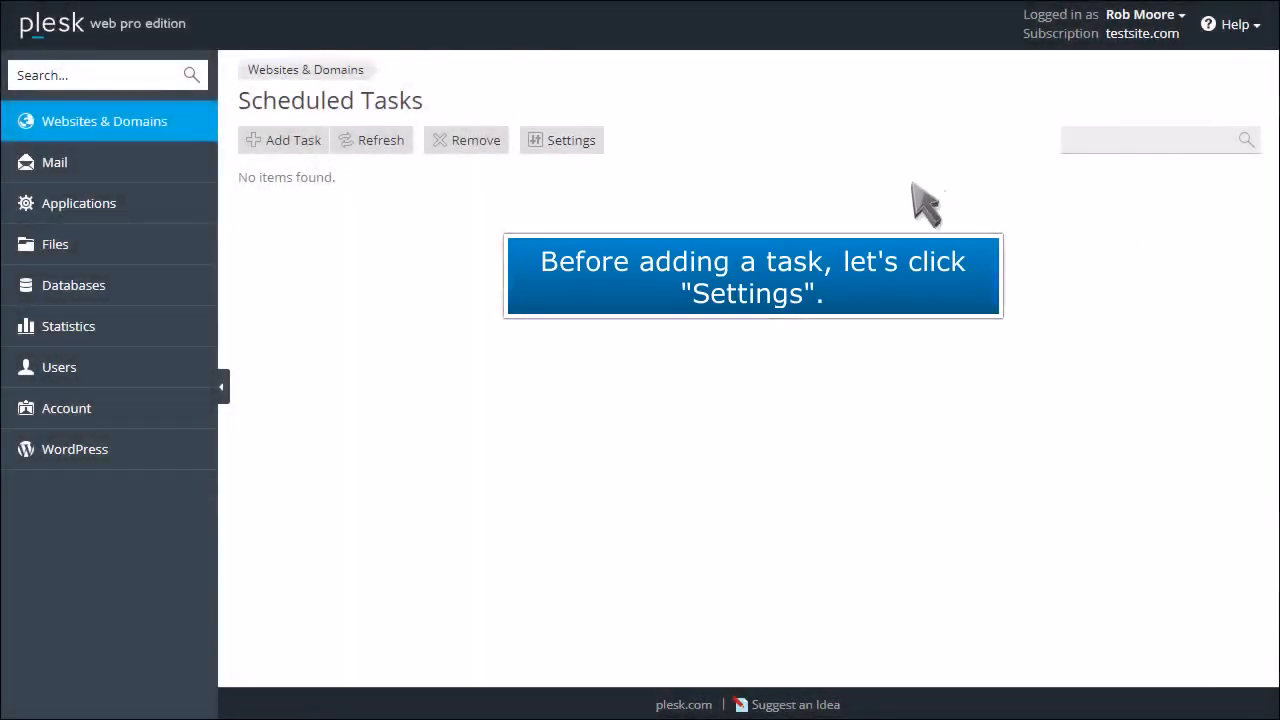
Set scheduled tasks to use the America / Chicago (UTC -05:00) time zone and confirm.
click(560, 140)
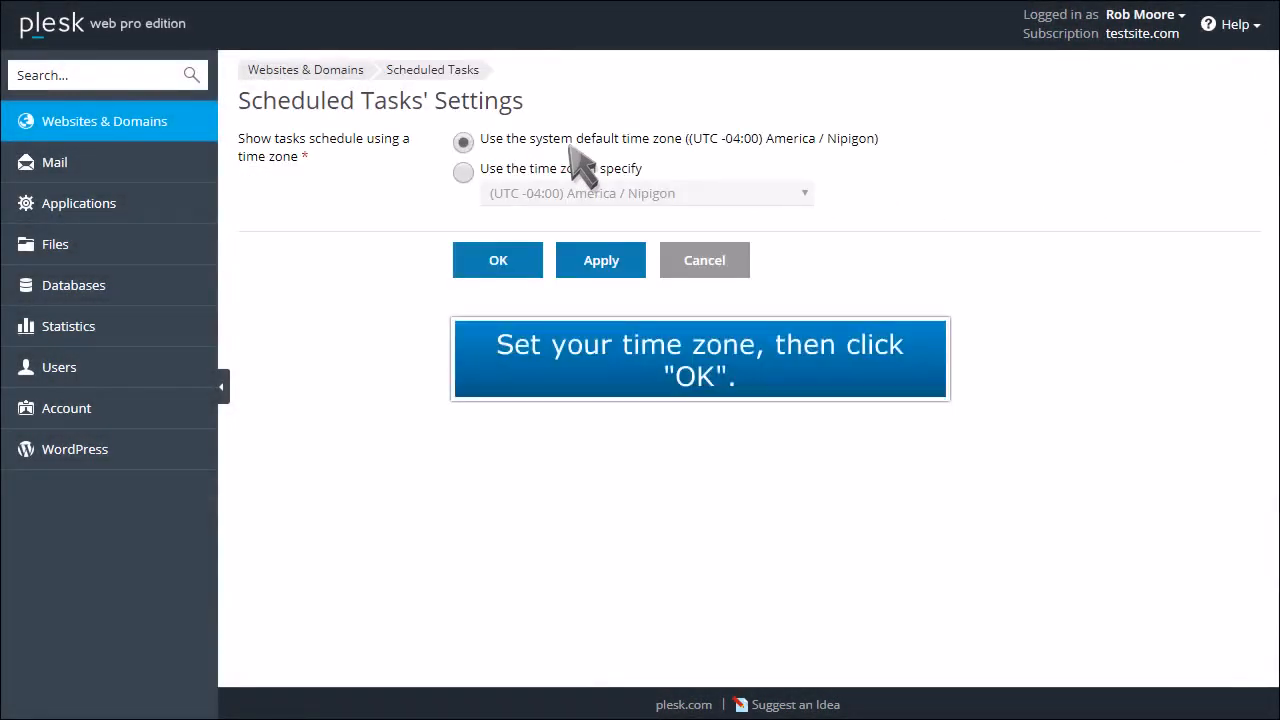
click(462, 172)
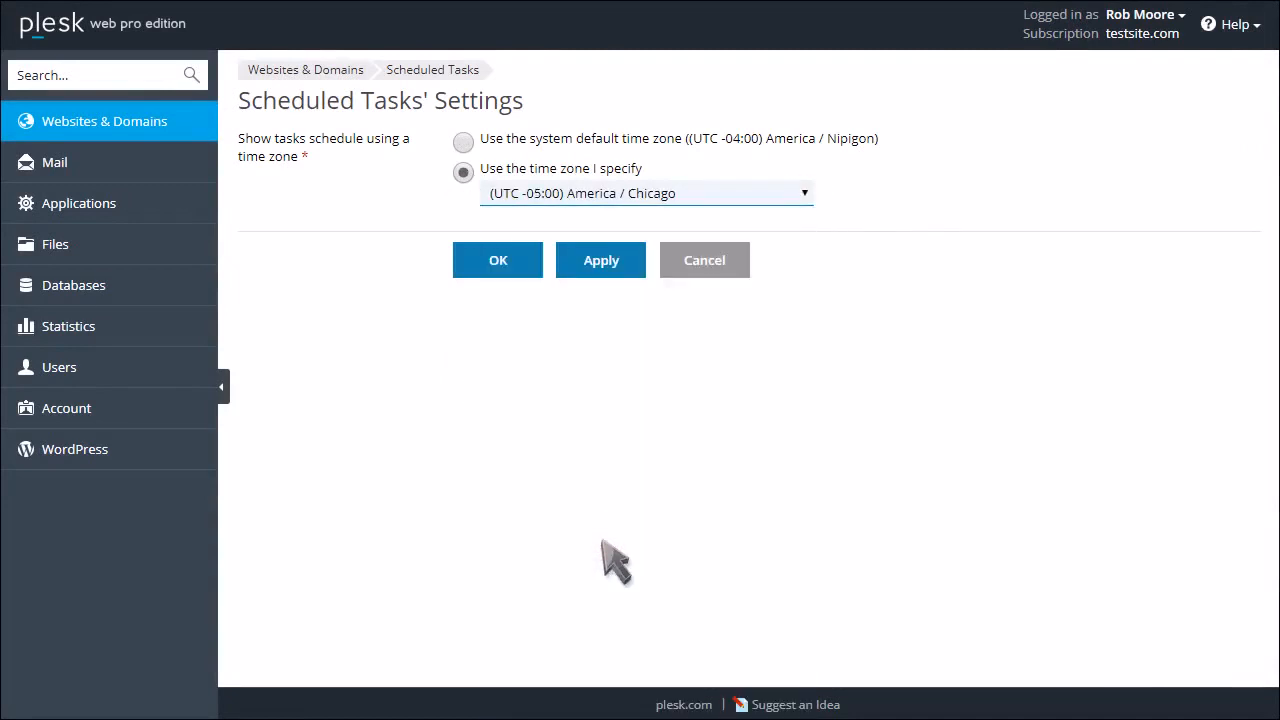
click(496, 260)
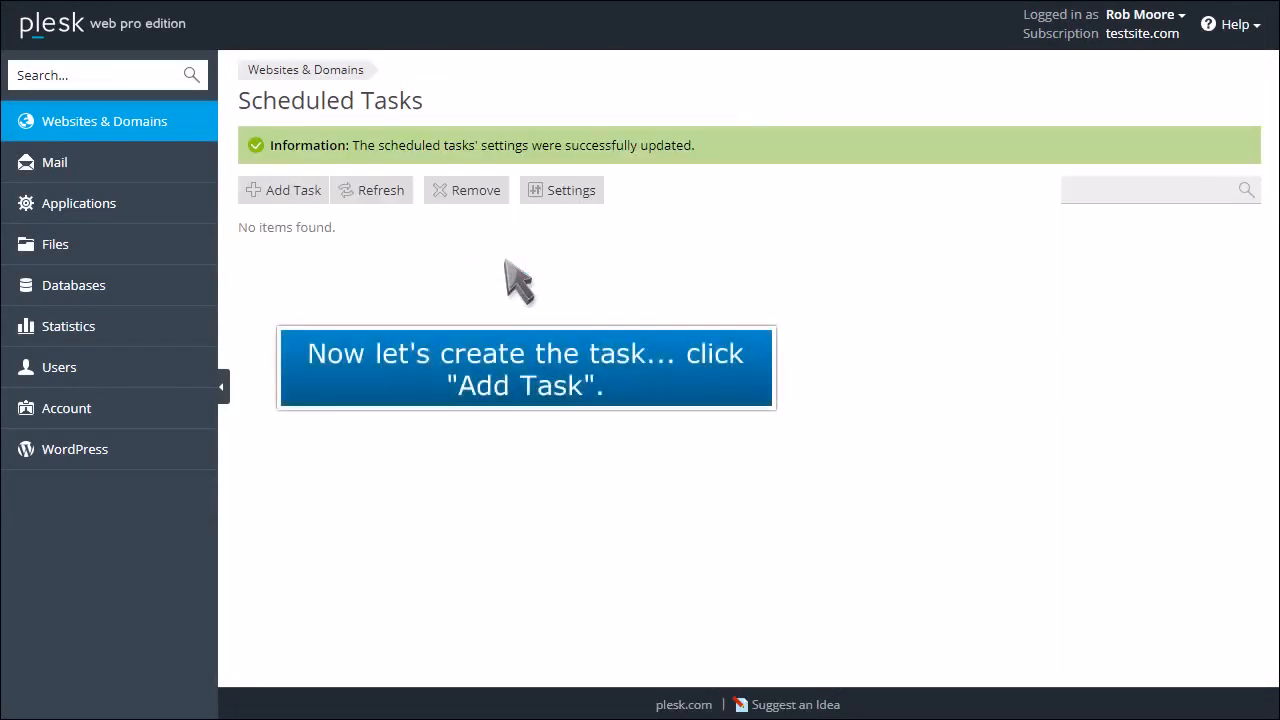
click(284, 190)
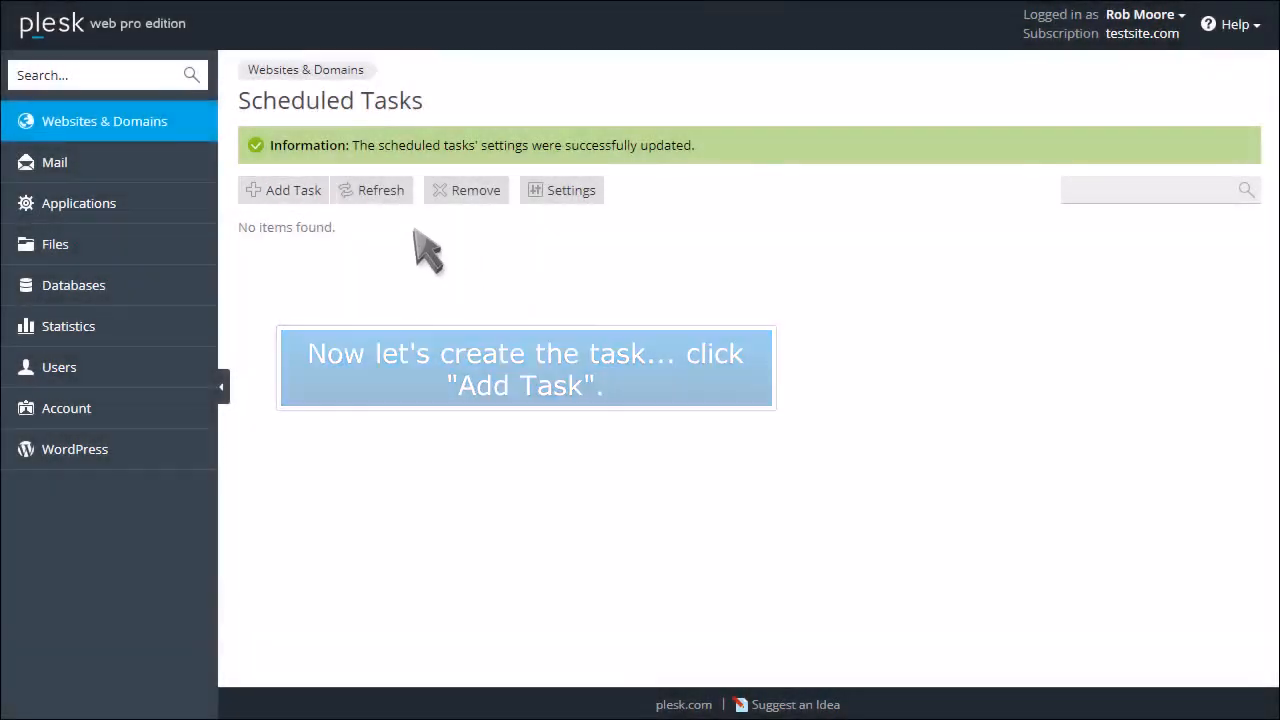
Create a new task with command usr/bin/test.cgi running weekly on Monday at 00:00.
click(284, 190)
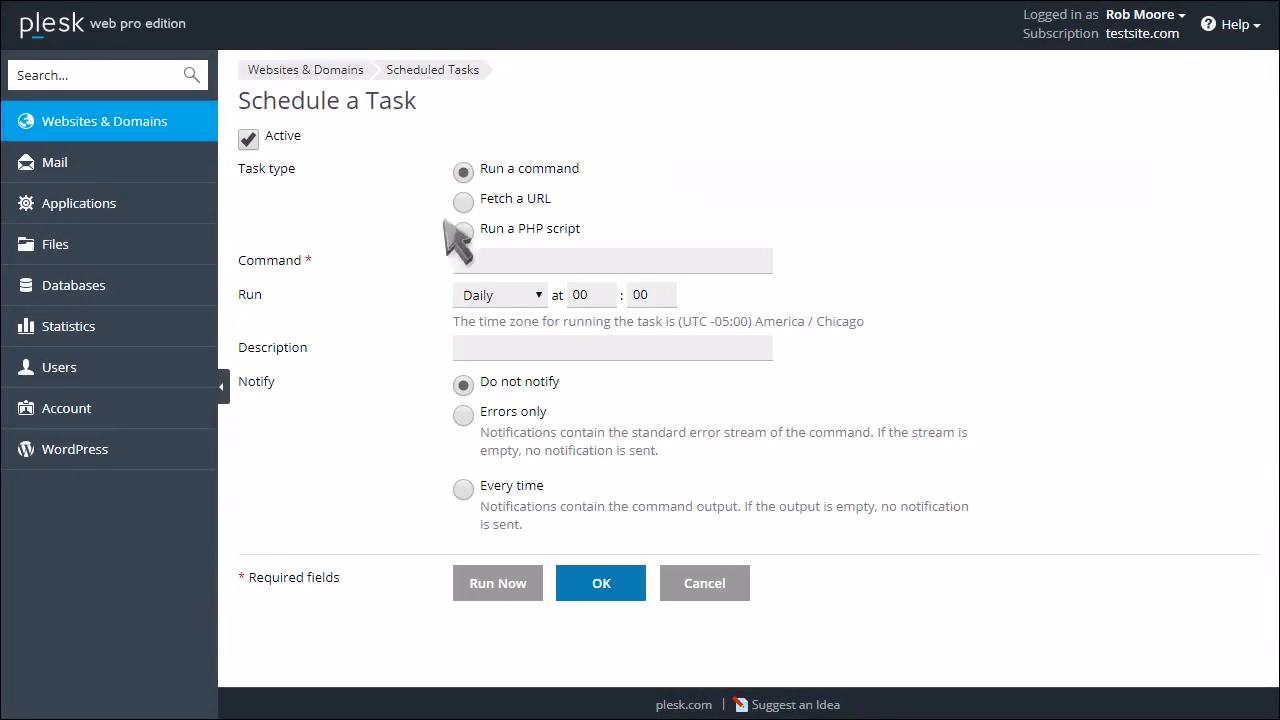
text(usr/bin/test.cgi)
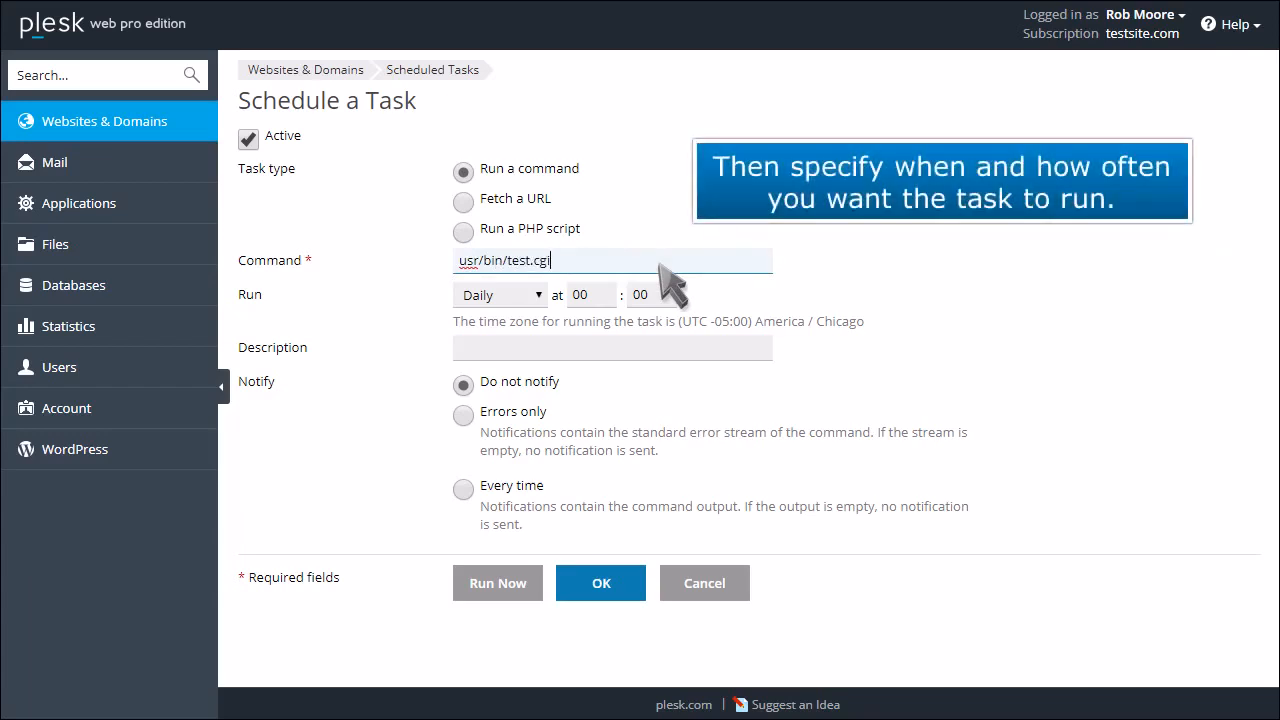
mouse_move(550, 316)
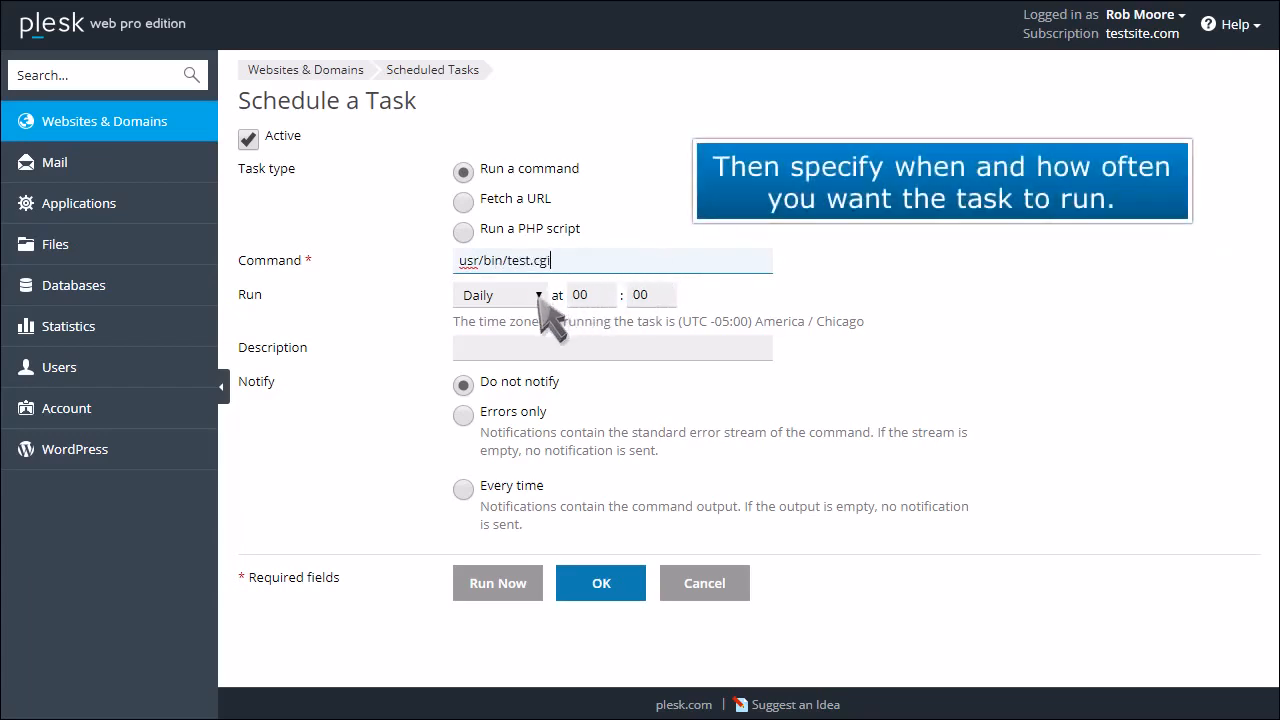
click(500, 294)
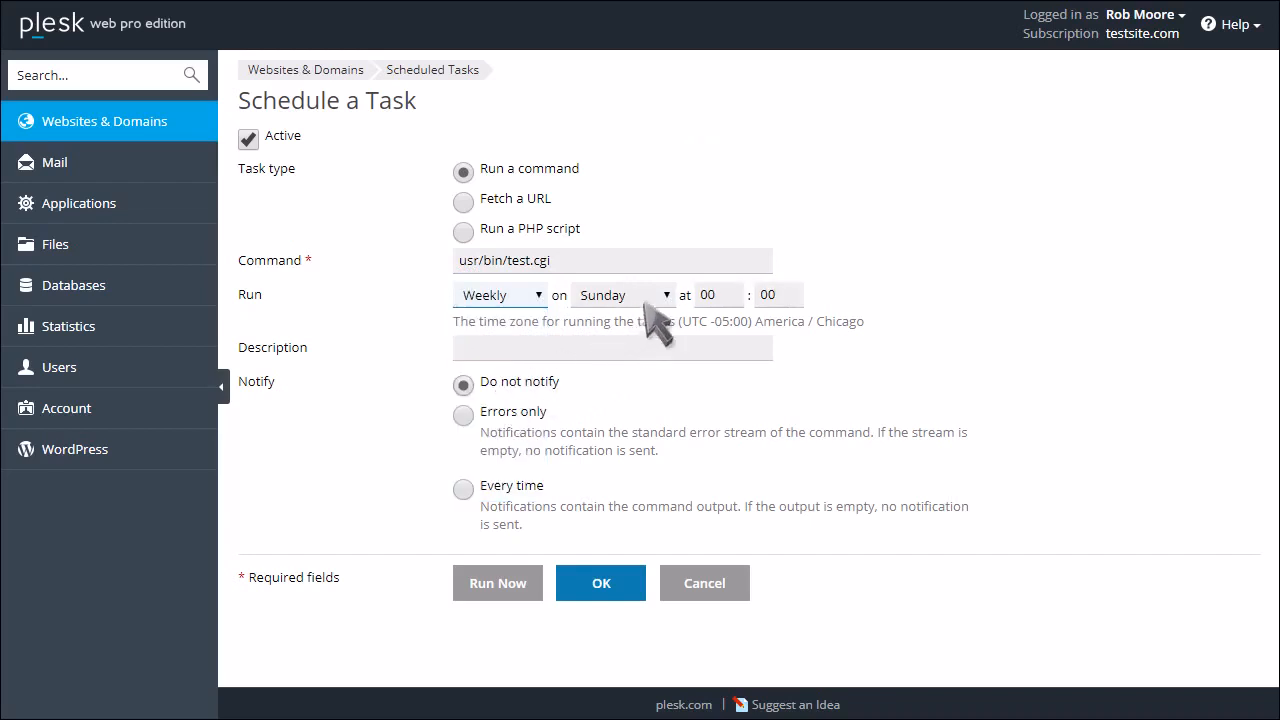
click(622, 294)
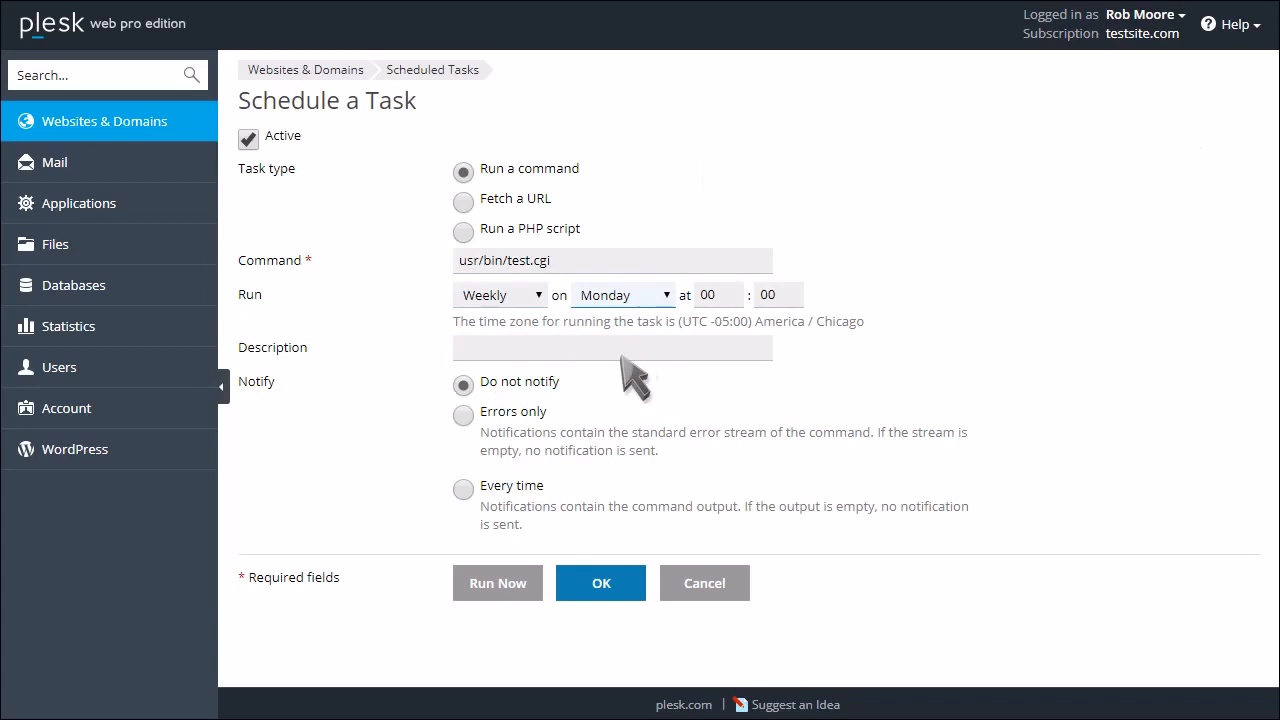
text(My Task)
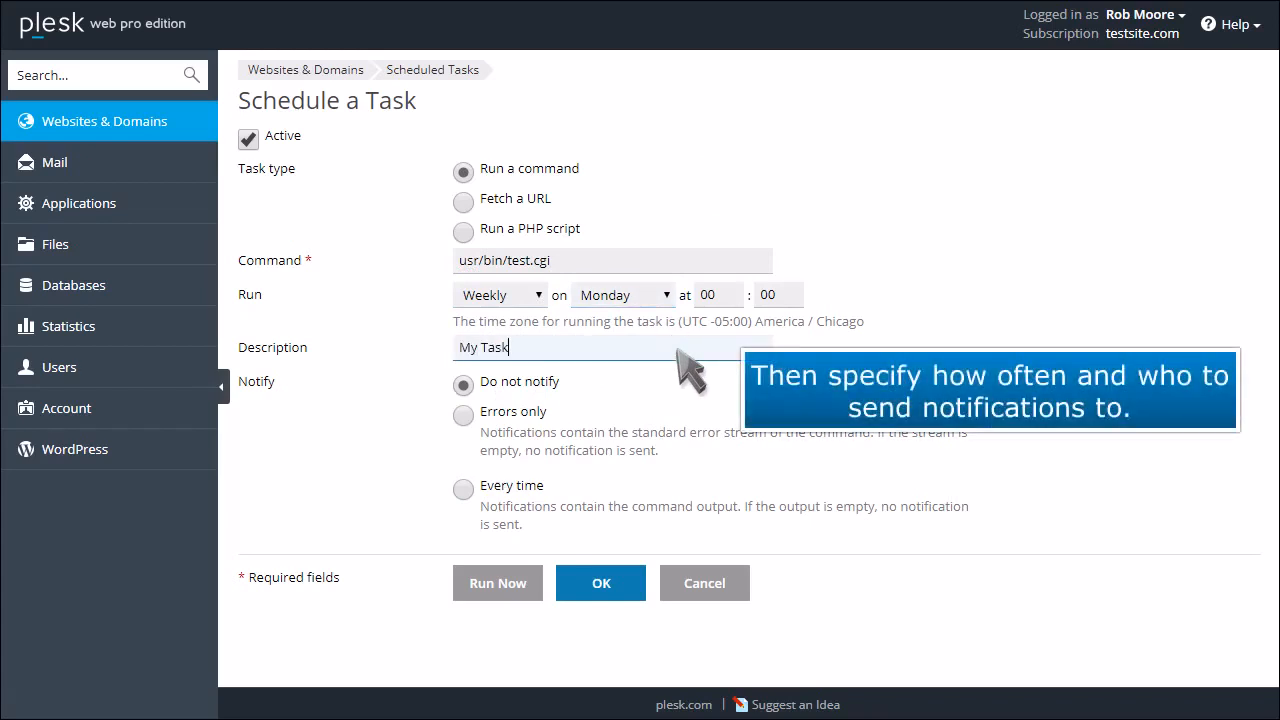
click(462, 488)
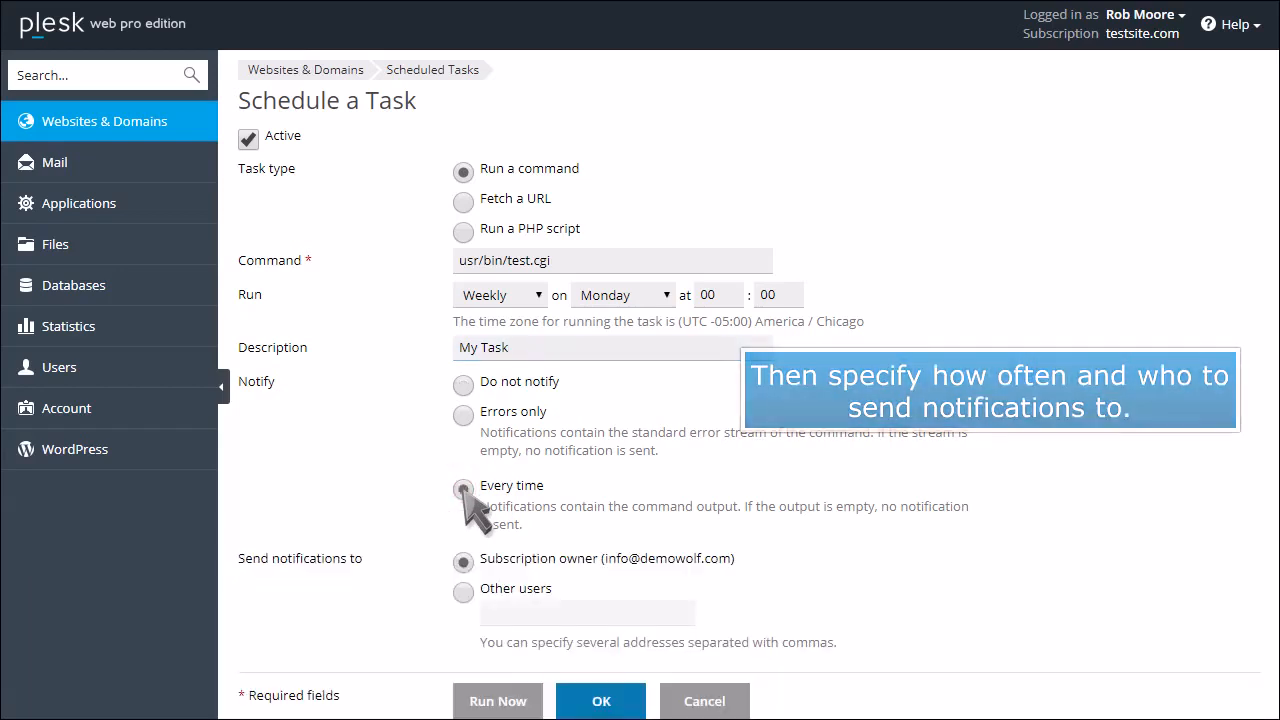
click(462, 588)
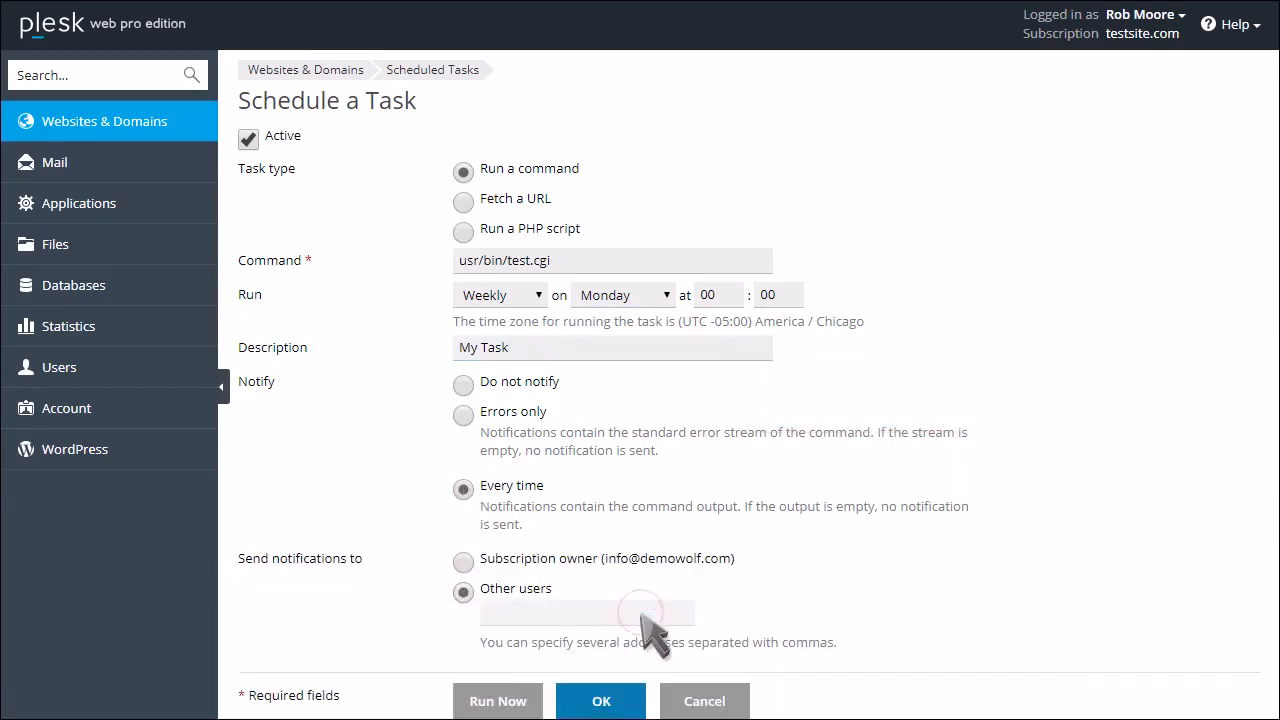
text(johndoe@gmail.com)
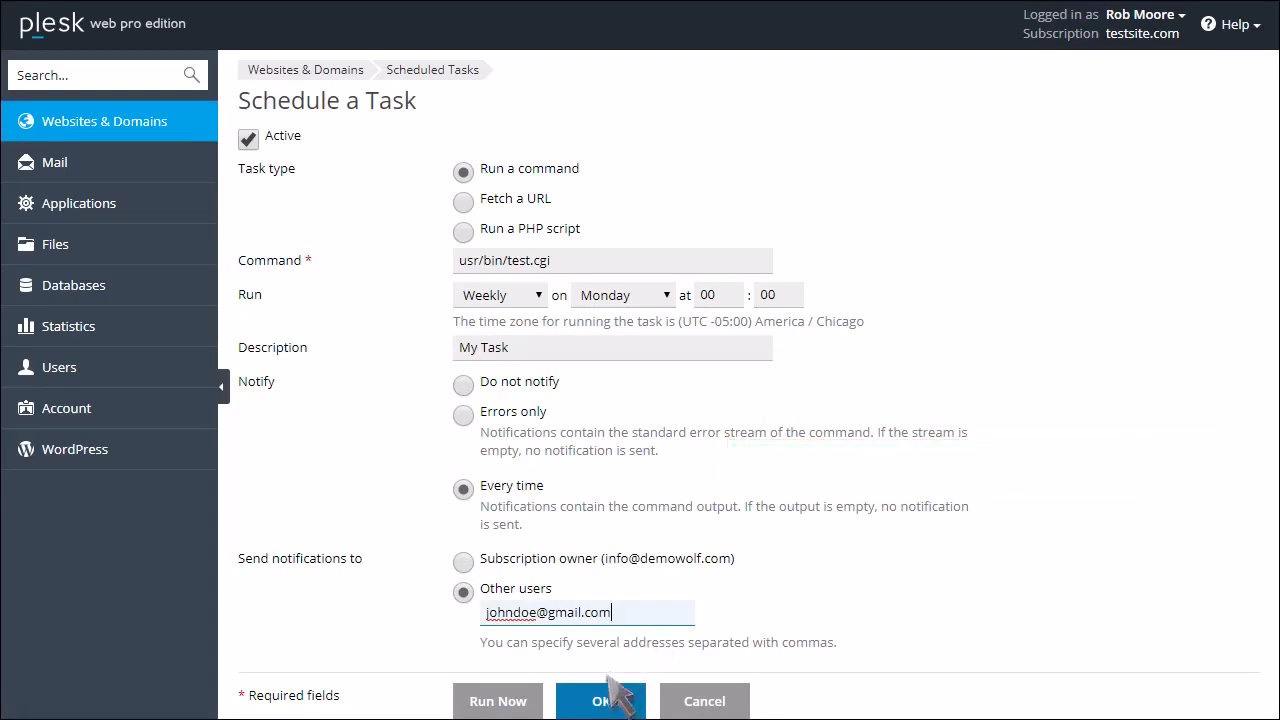
click(600, 700)
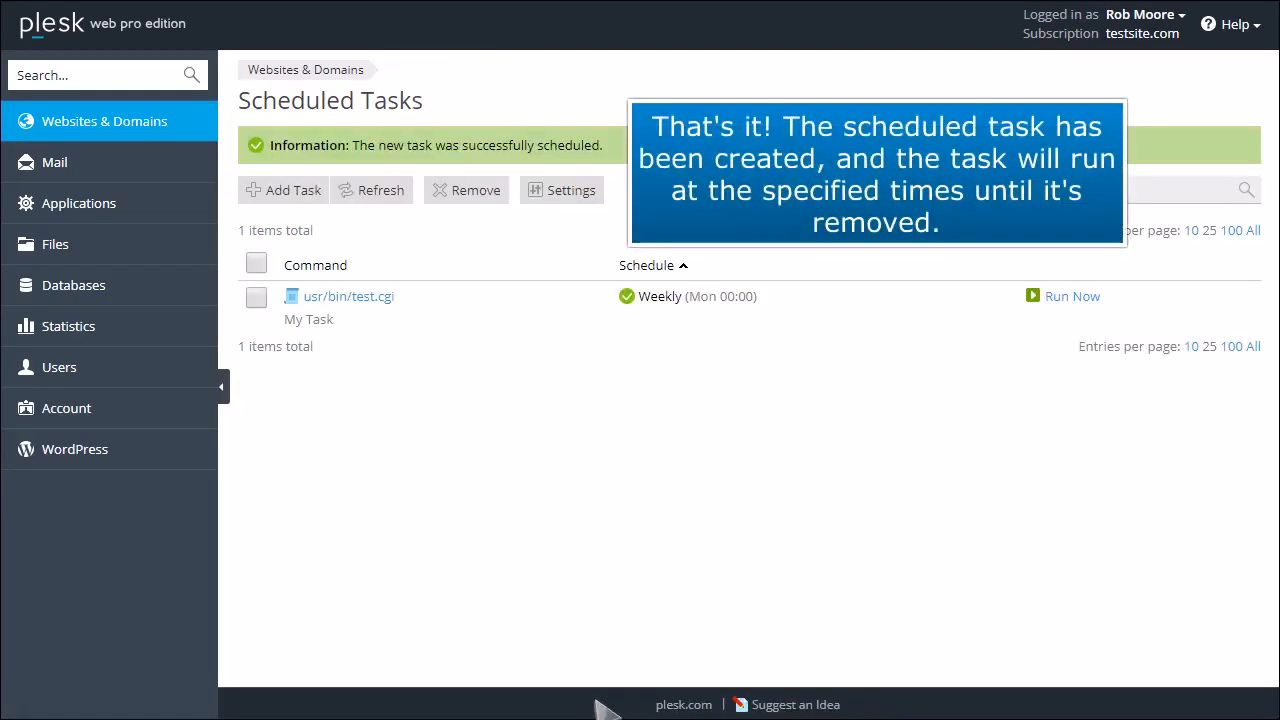